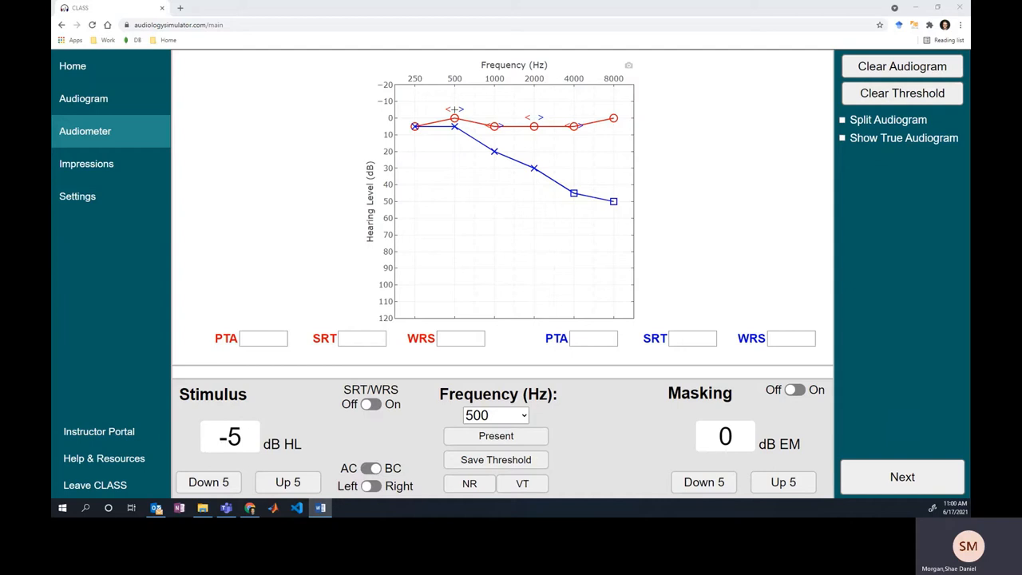
mouse_move(659, 428)
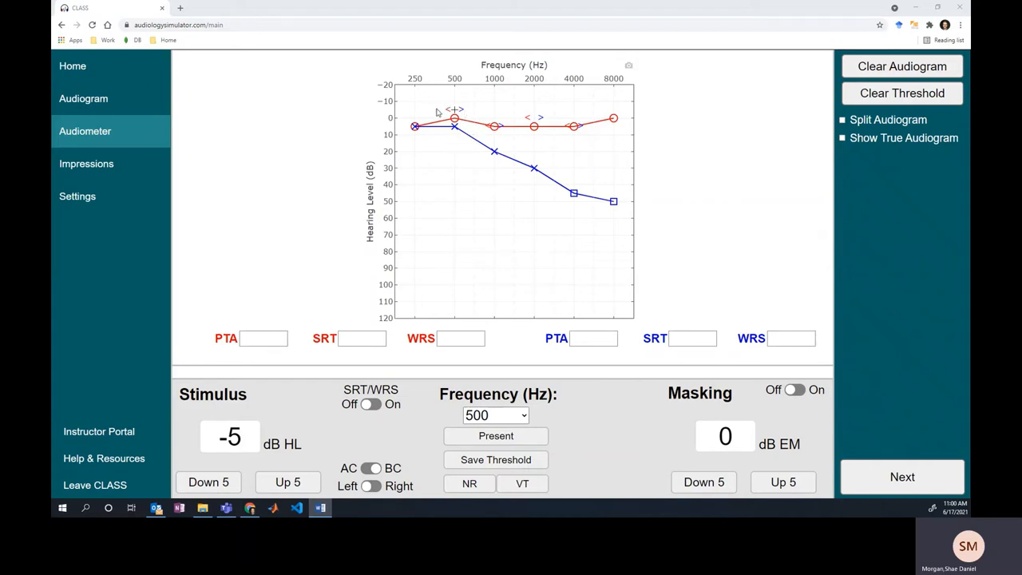
mouse_move(460, 160)
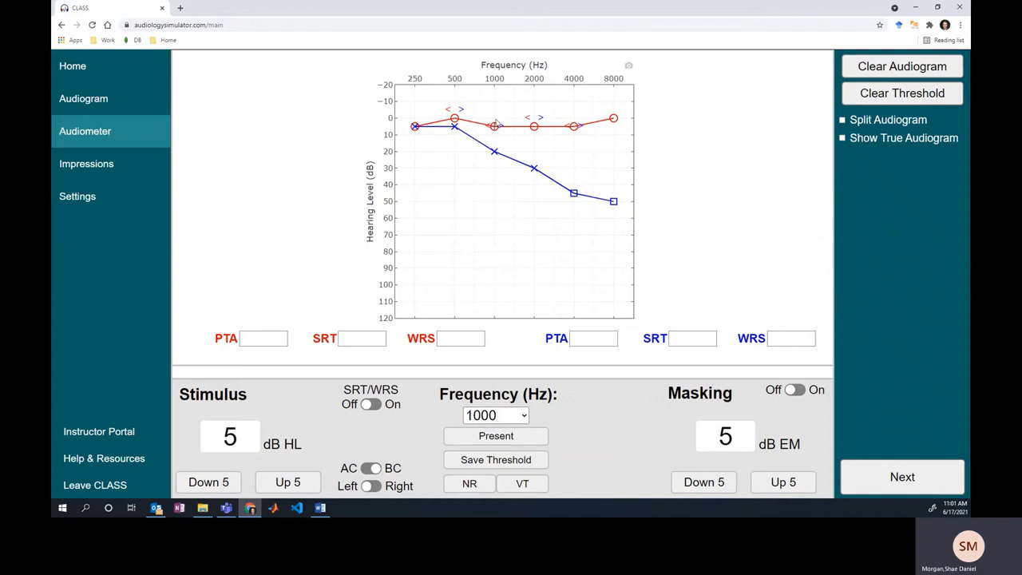
mouse_move(498, 153)
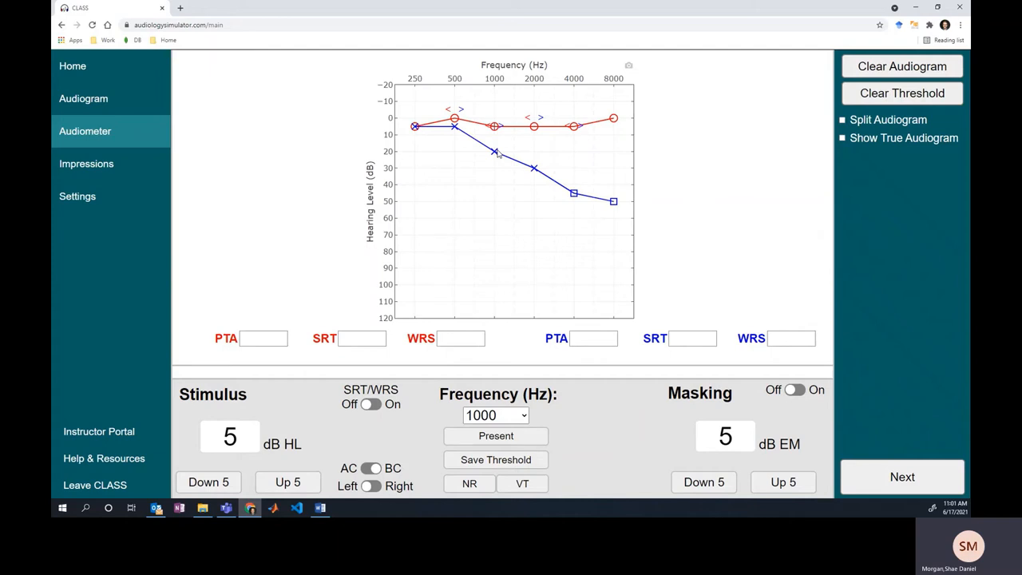
Turn masking on and raise the 1000 Hz masking noise in 5 dB steps toward 25 dB EM.
click(795, 390)
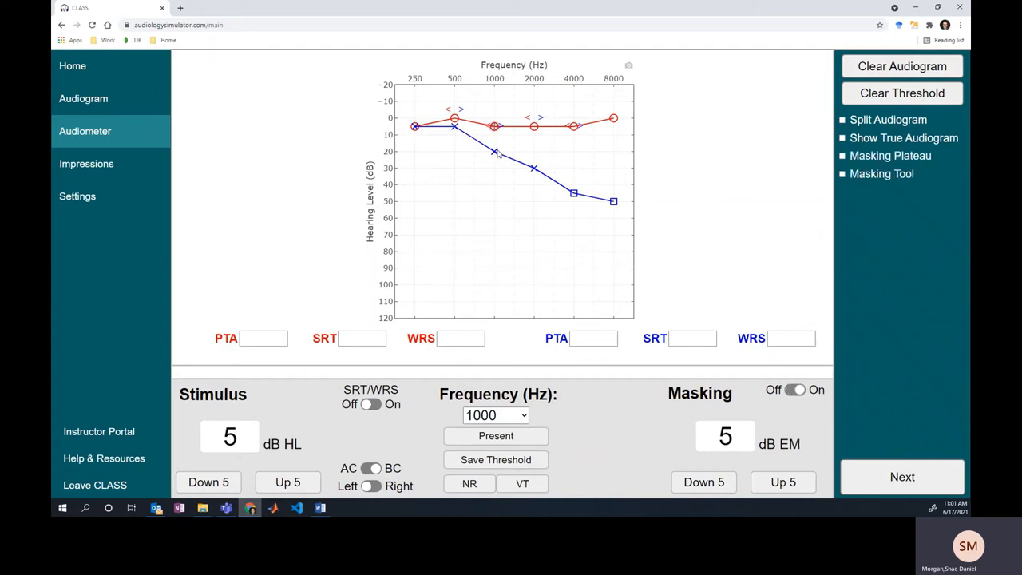
click(783, 482)
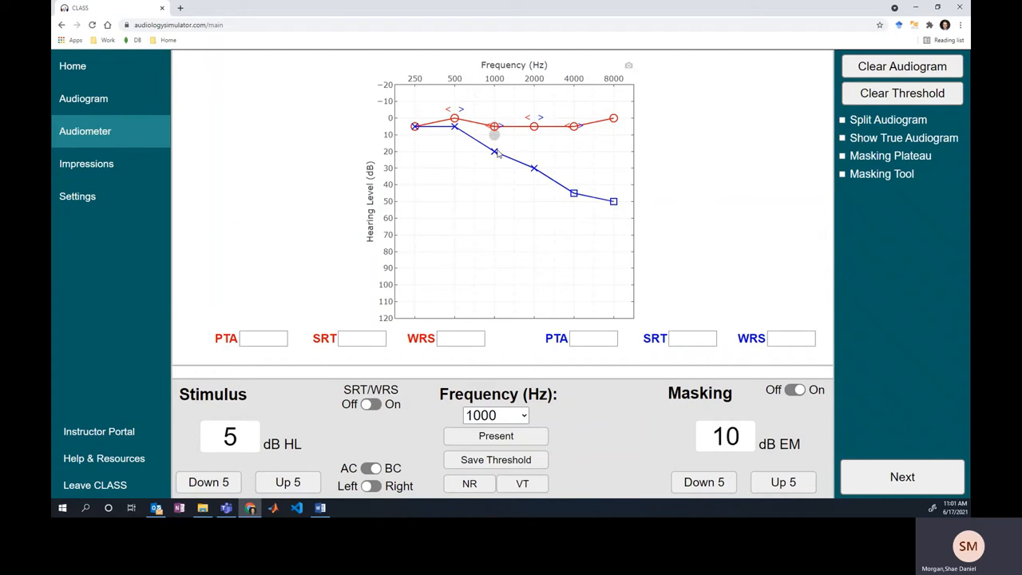
click(782, 482)
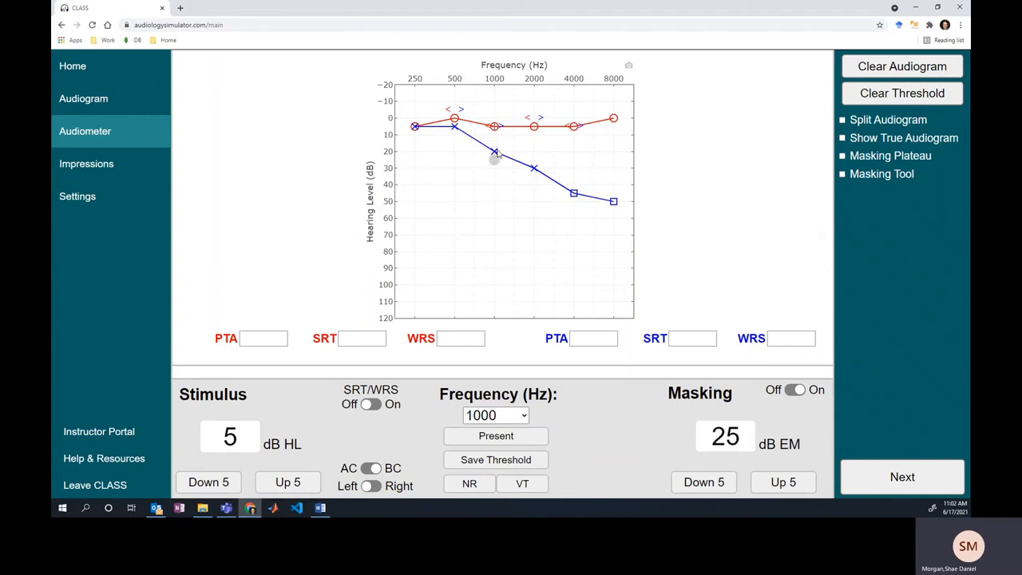
mouse_move(516, 348)
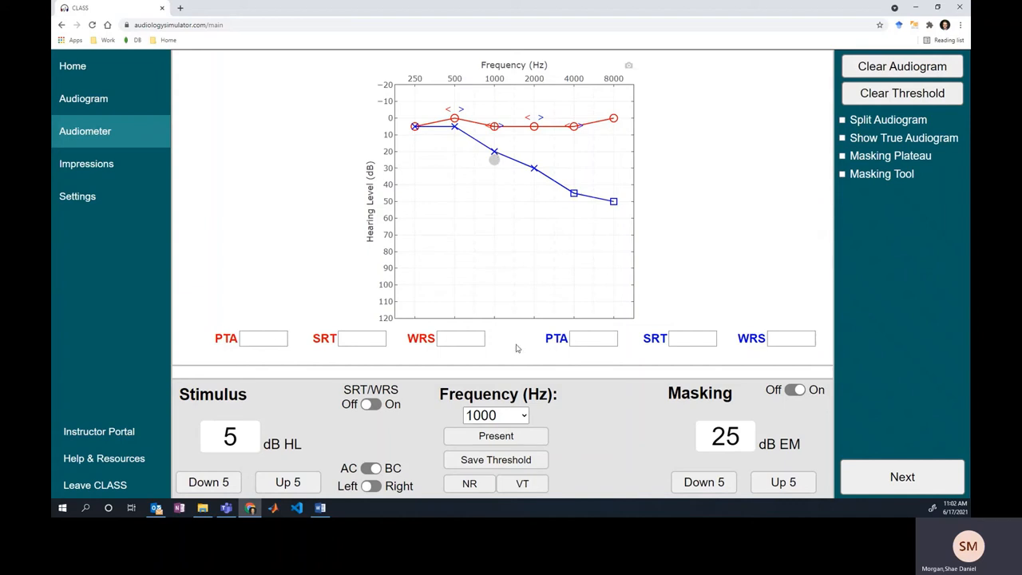
mouse_move(557, 358)
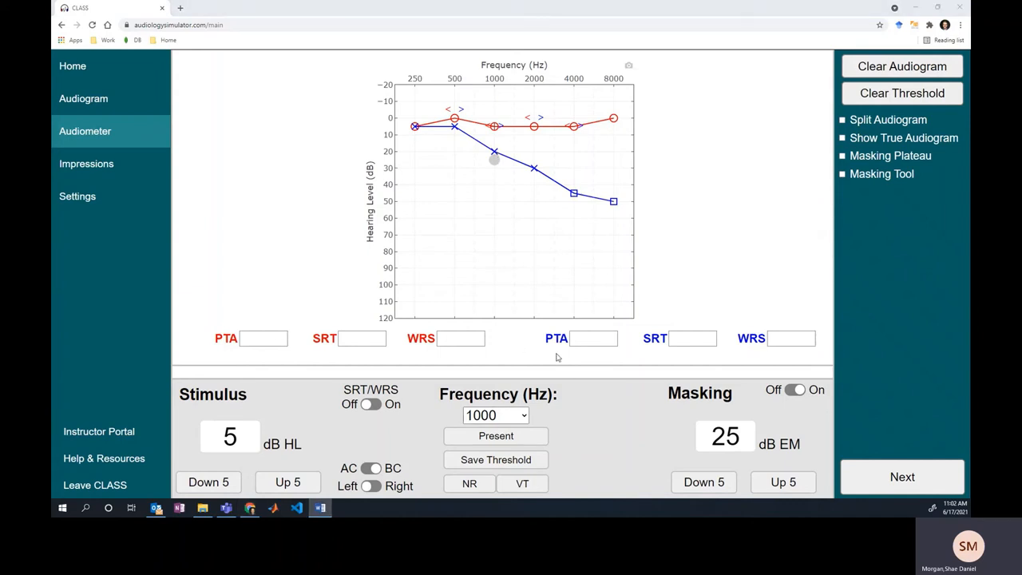
mouse_move(582, 394)
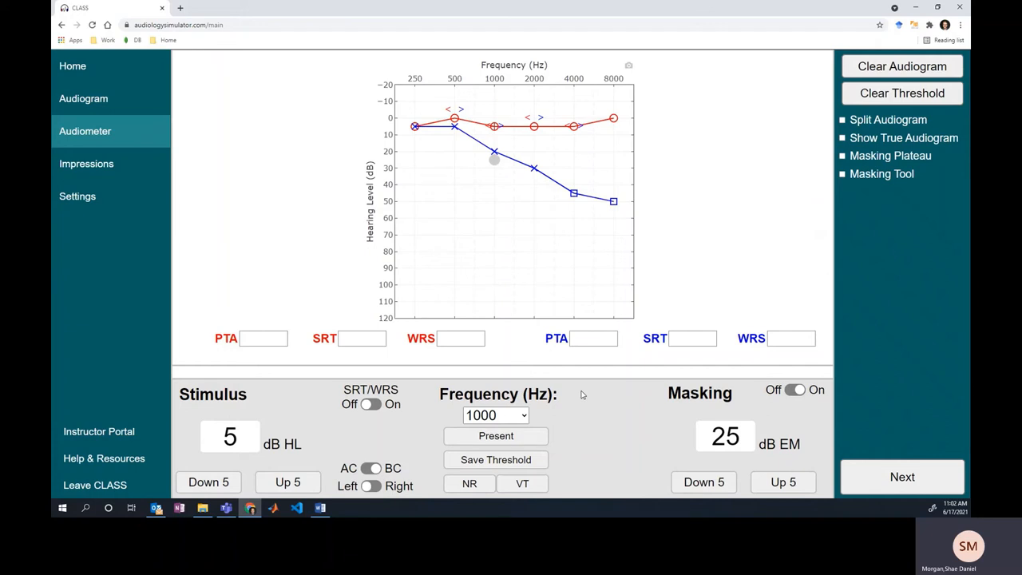
Raise the 1000 Hz bone-conduction tone to 15 dB HL, then masking from 25 to 40 dB EM.
click(287, 482)
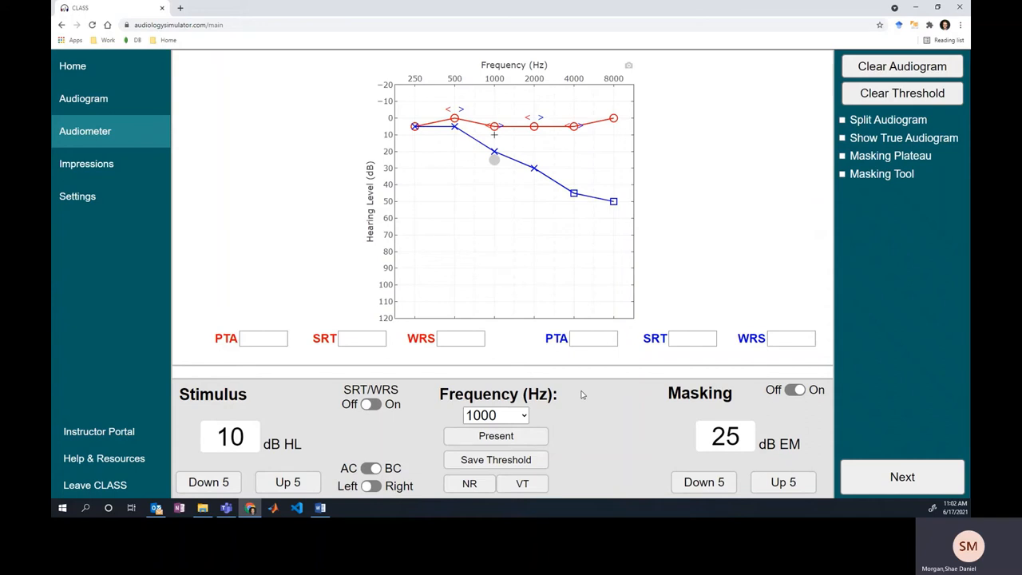
click(287, 482)
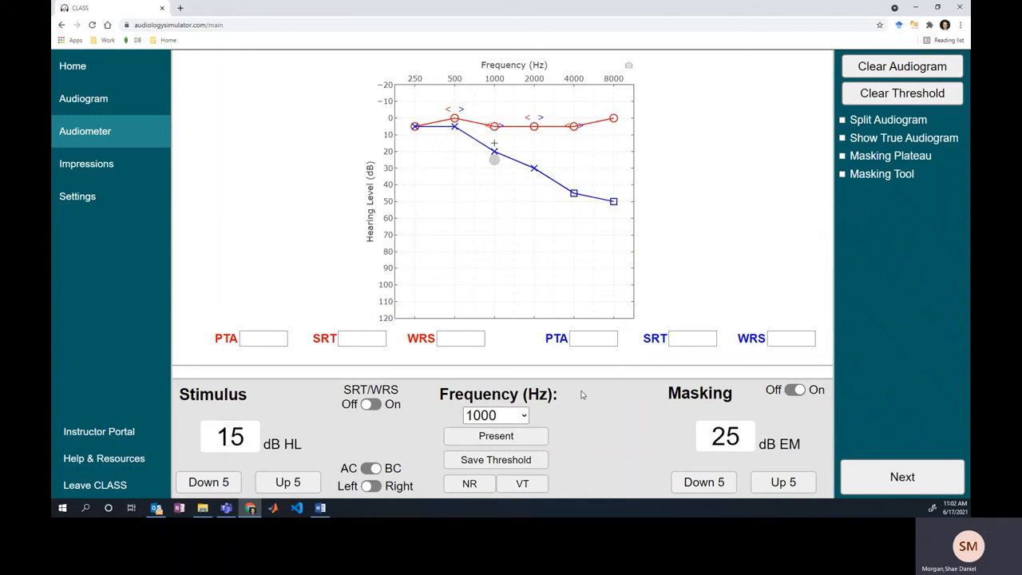
click(782, 482)
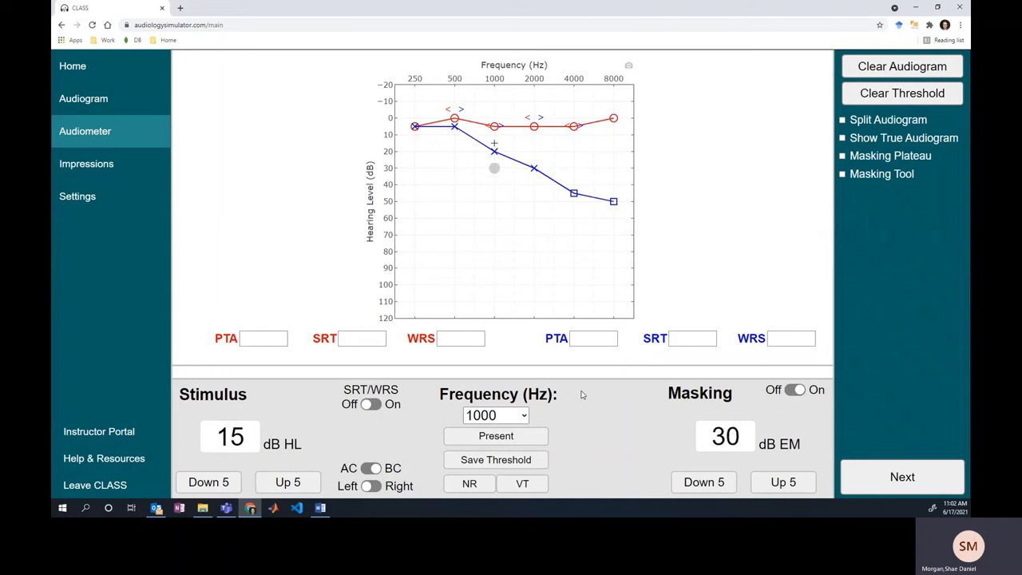
click(783, 483)
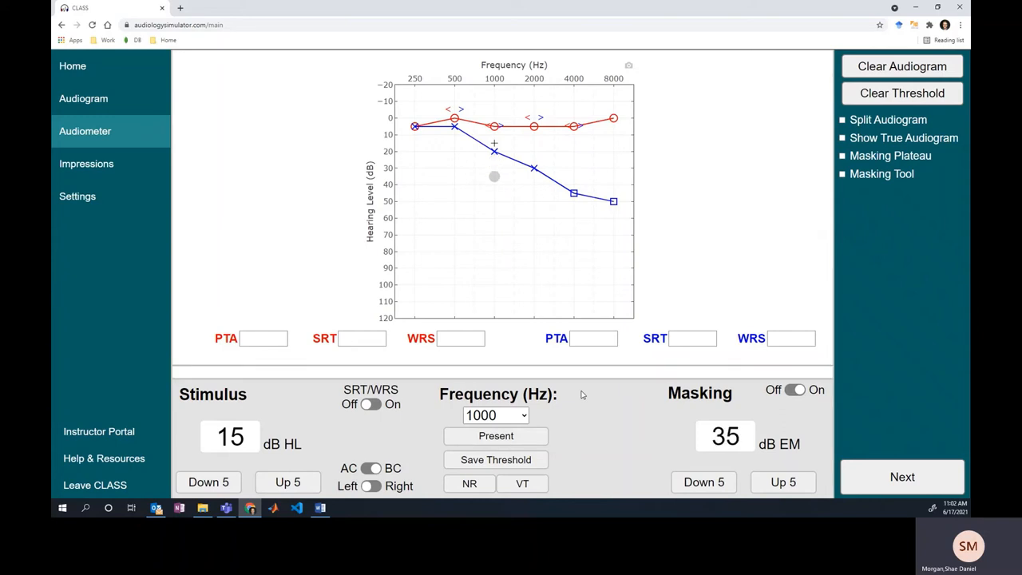
click(782, 482)
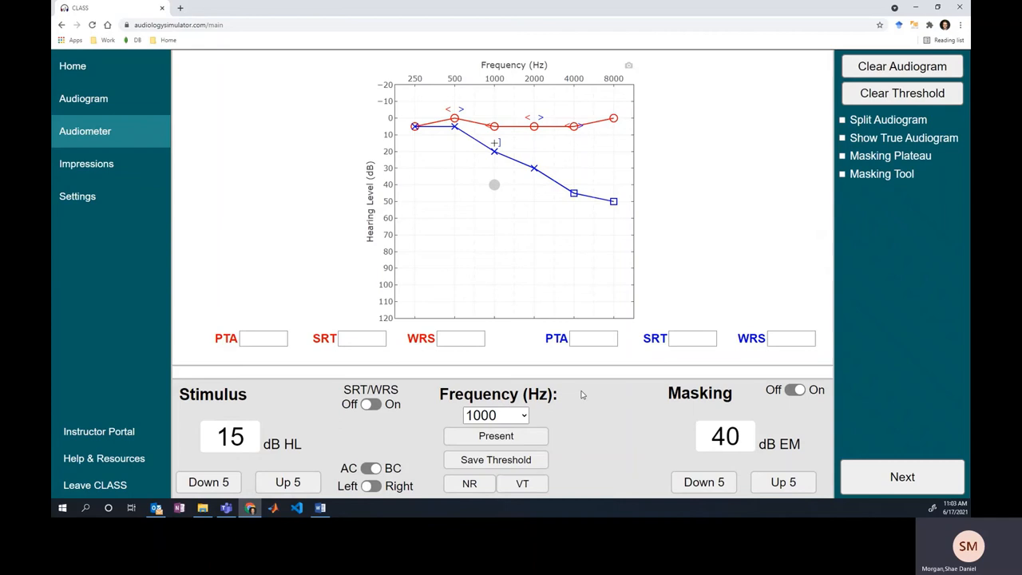
Move to 2000 Hz, drop masking to 5 dB EM and start the tone and masking climb.
click(495, 415)
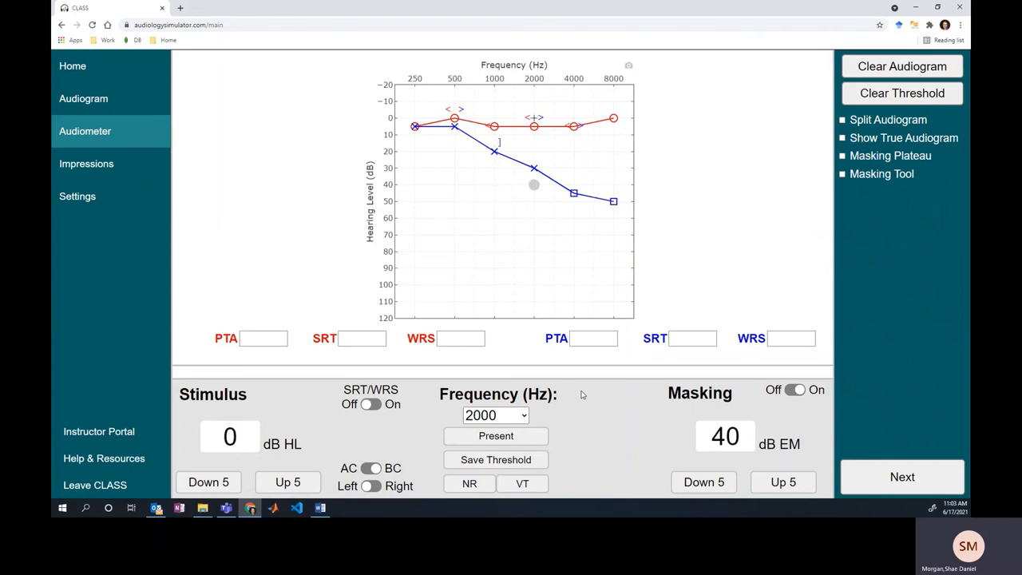
click(703, 482)
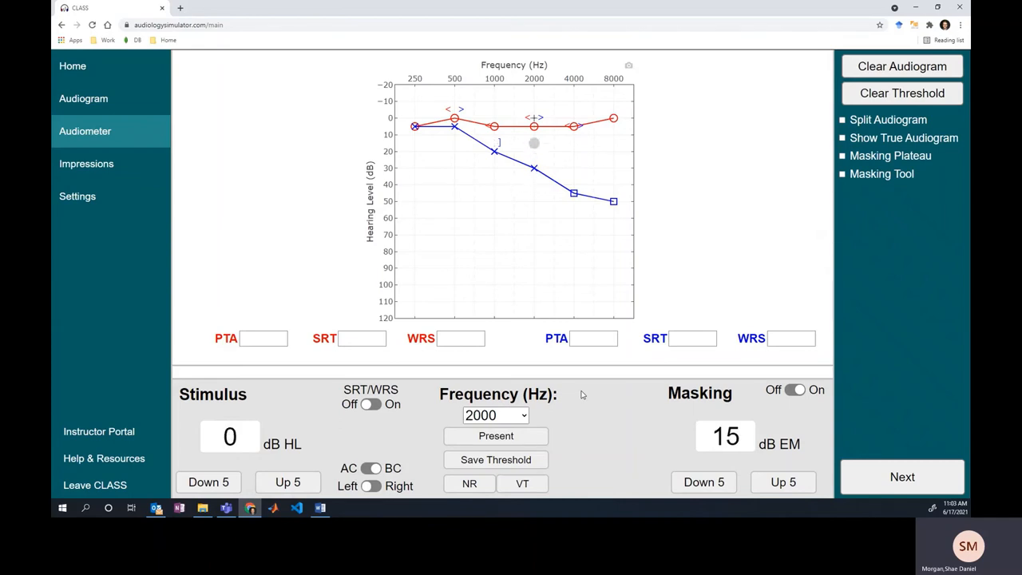
click(702, 482)
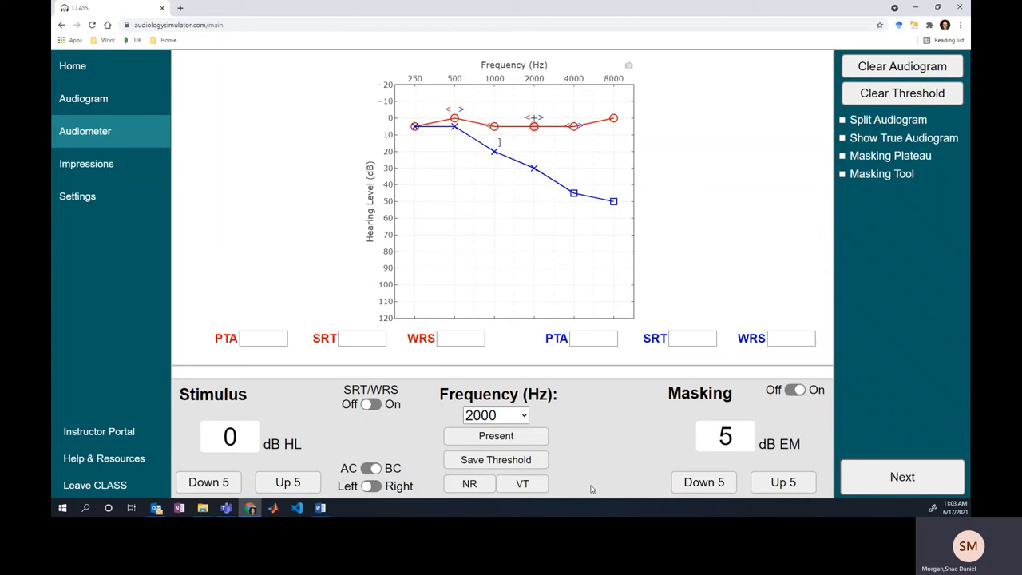
mouse_move(540, 270)
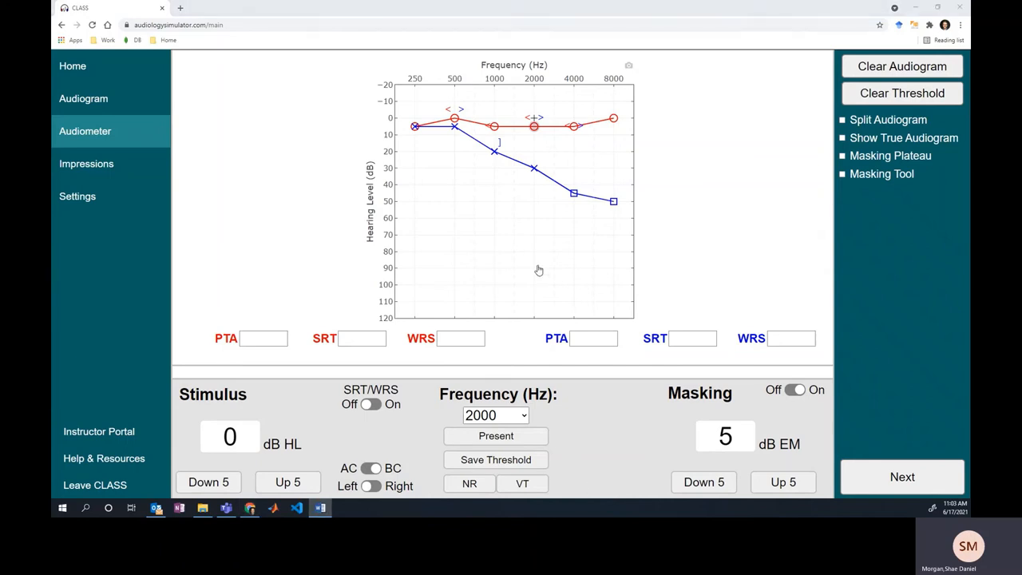
click(287, 483)
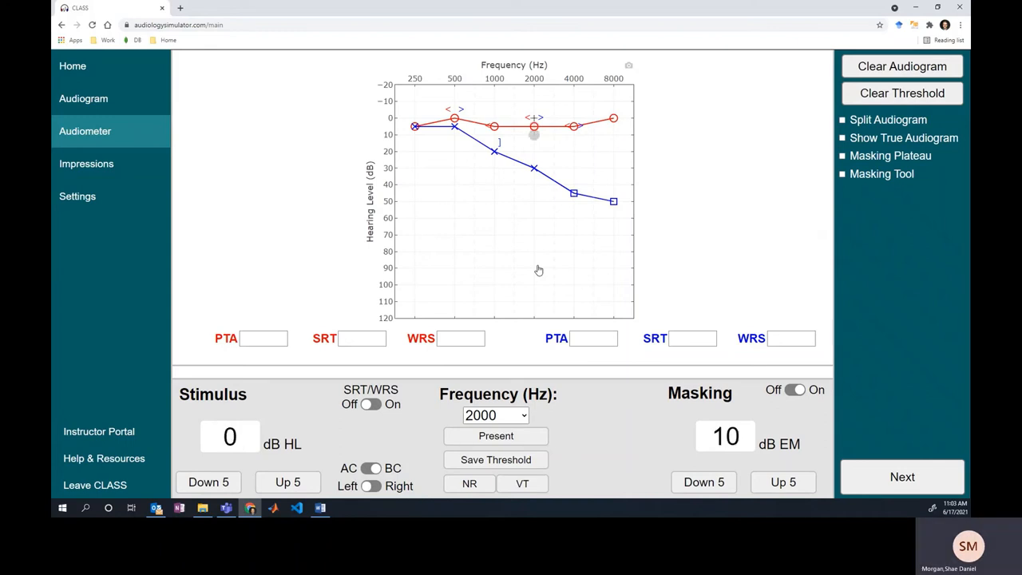
click(782, 483)
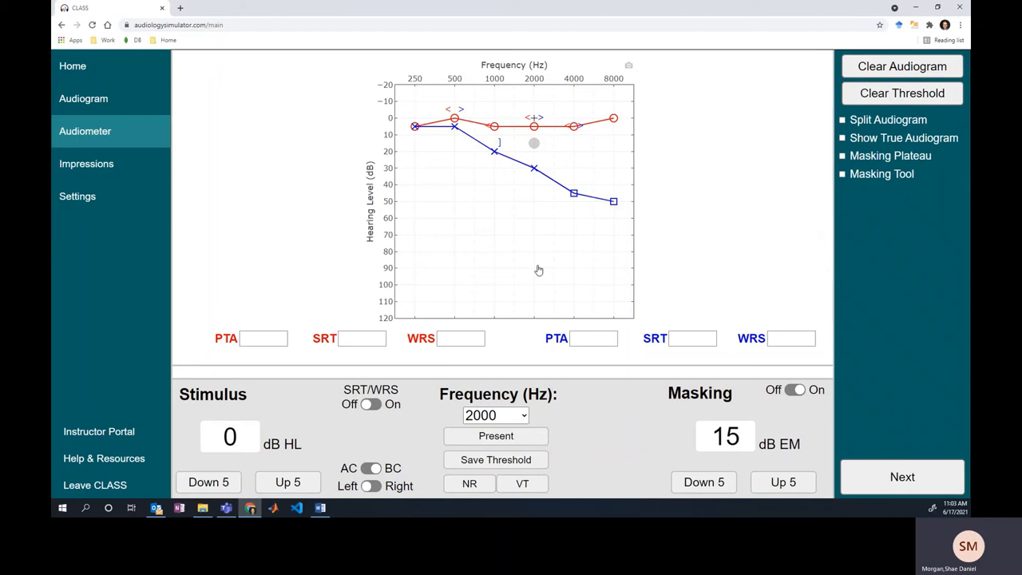
Alternate 5 dB tone and masking increases until the 2000 Hz tone is 30 dB HL under 45 dB EM.
click(288, 482)
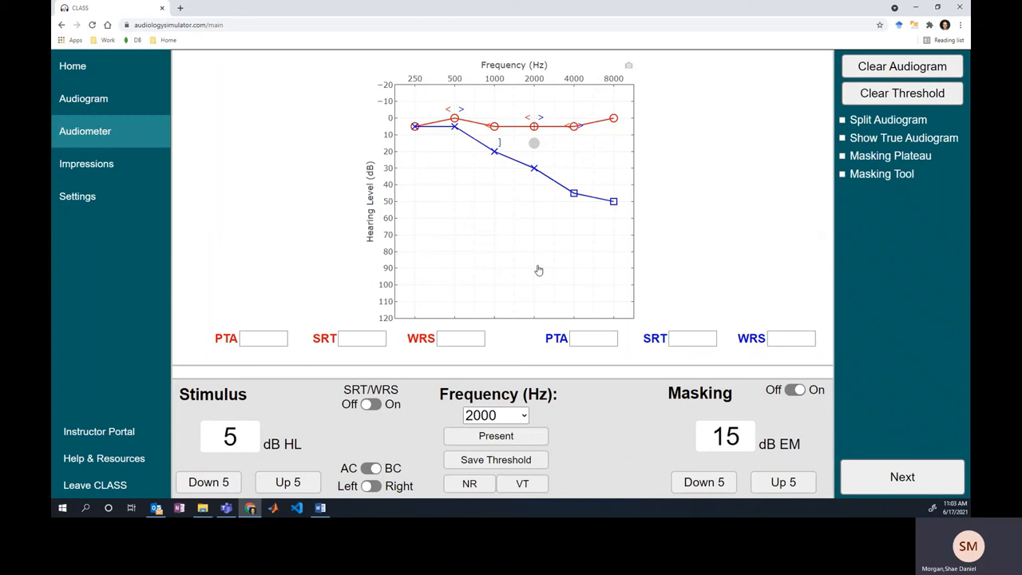
click(288, 482)
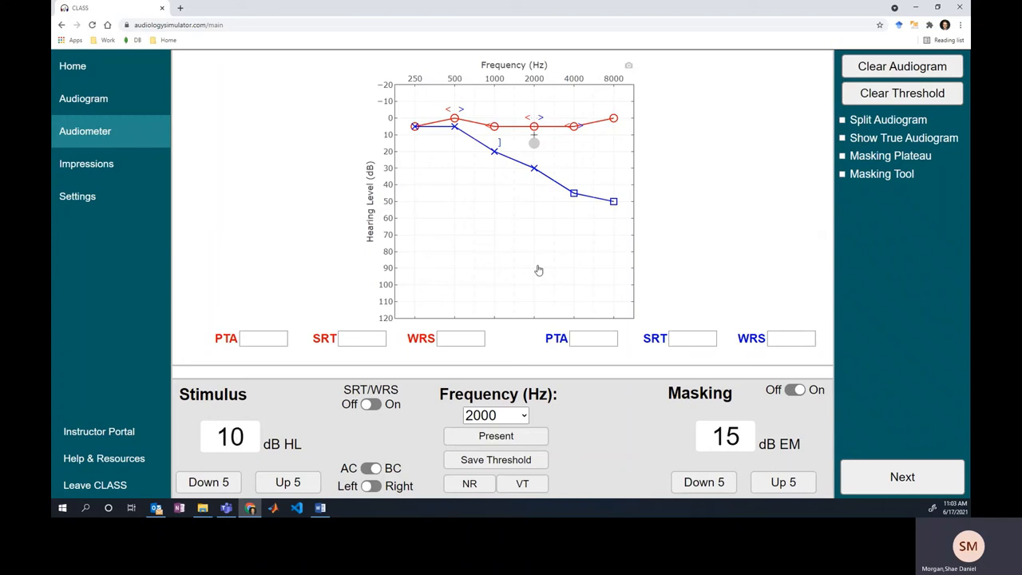
click(287, 482)
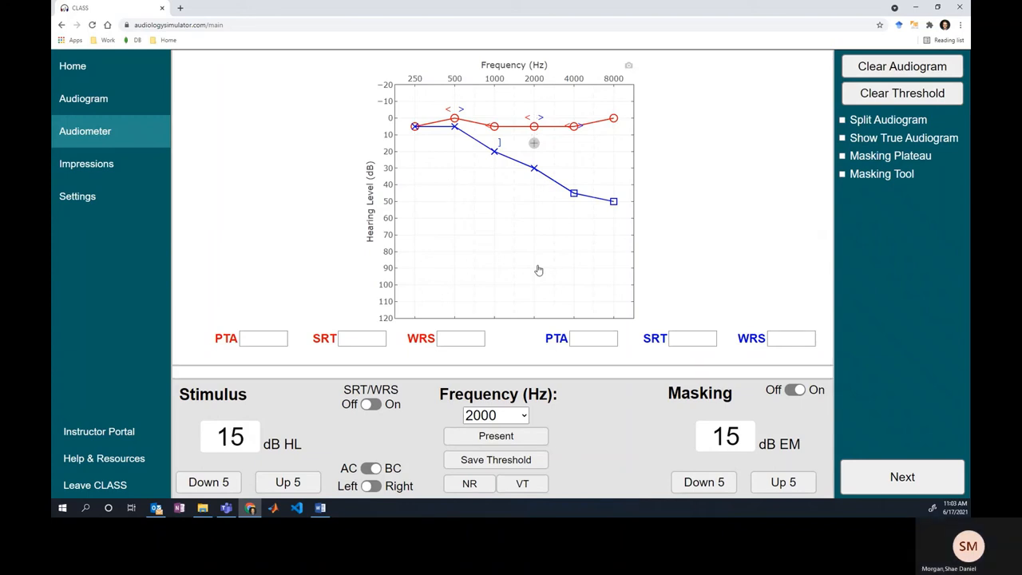
click(783, 482)
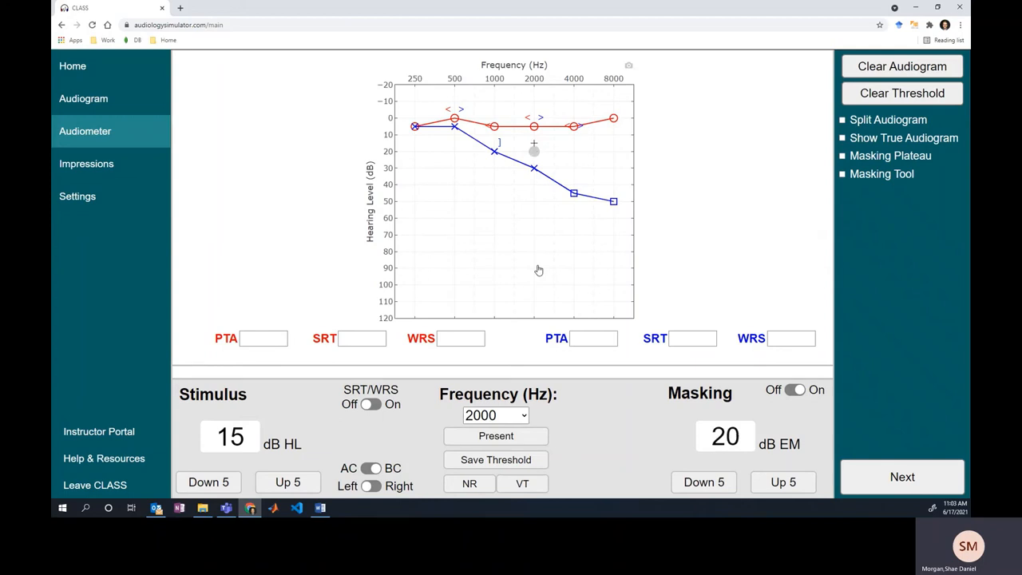
click(288, 482)
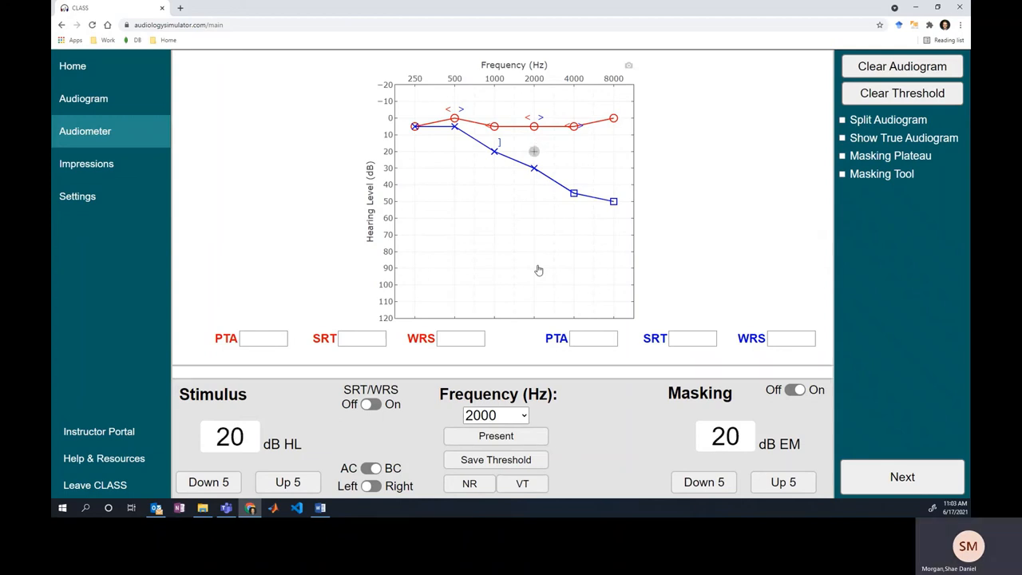
click(782, 482)
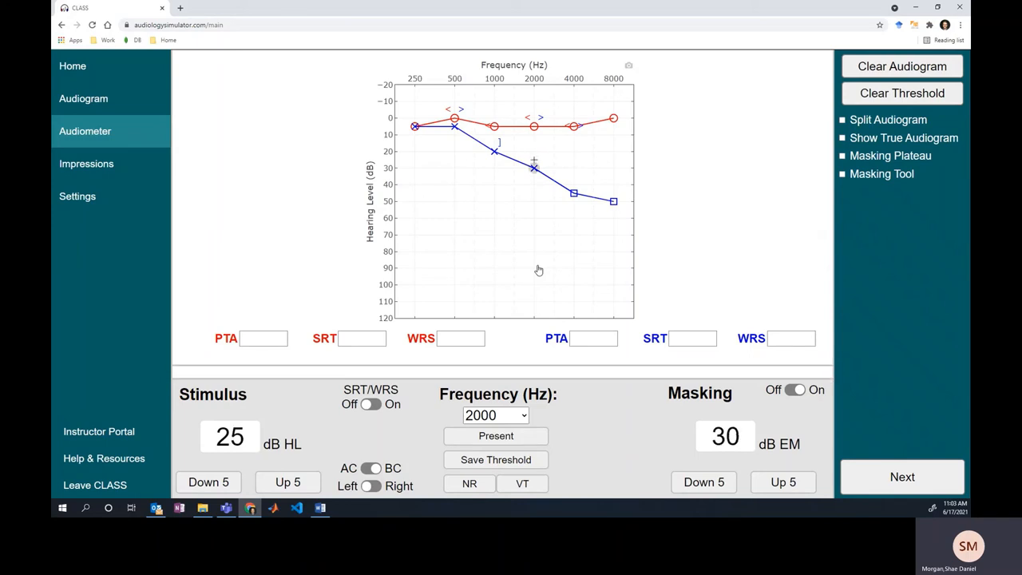
click(288, 482)
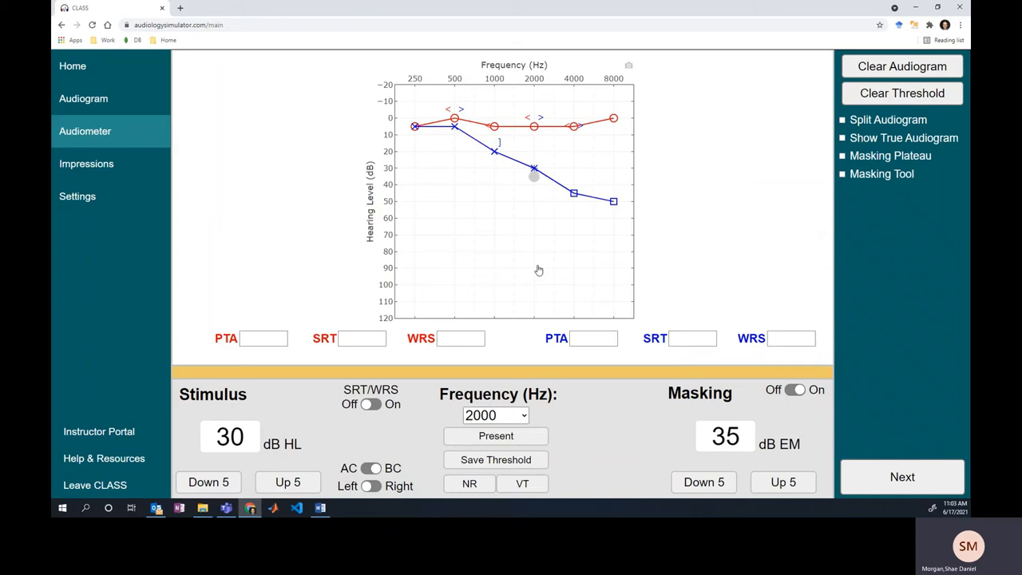
click(782, 482)
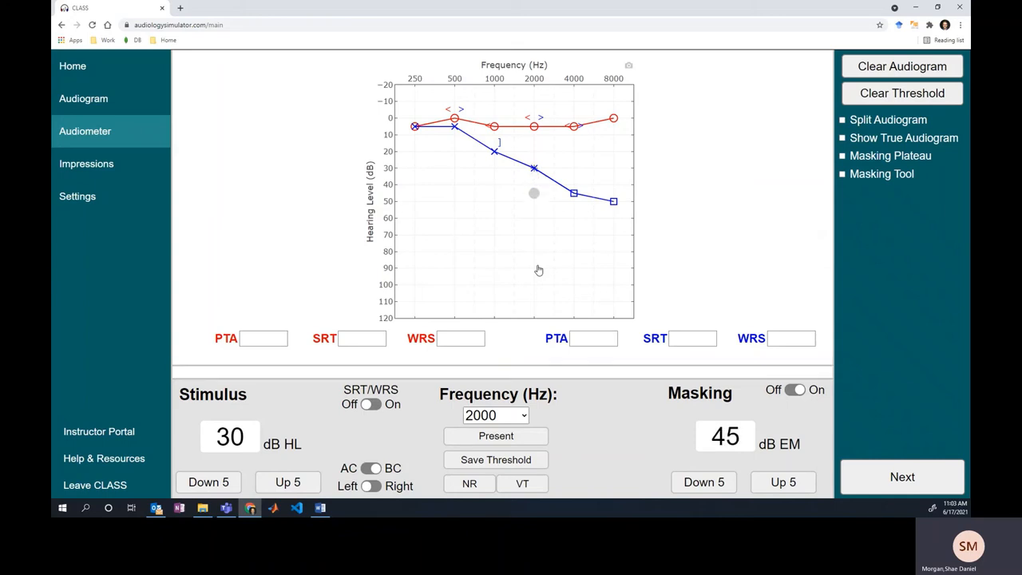
click(782, 482)
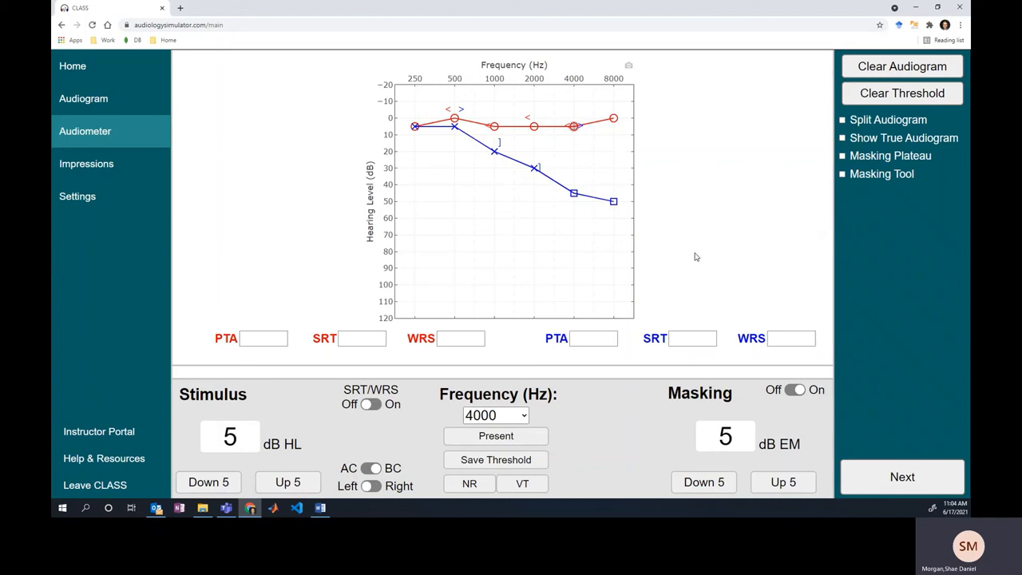
At 4000 Hz, alternate 5 dB tone and masking increases up to 45 dB HL under 60 dB EM.
click(783, 482)
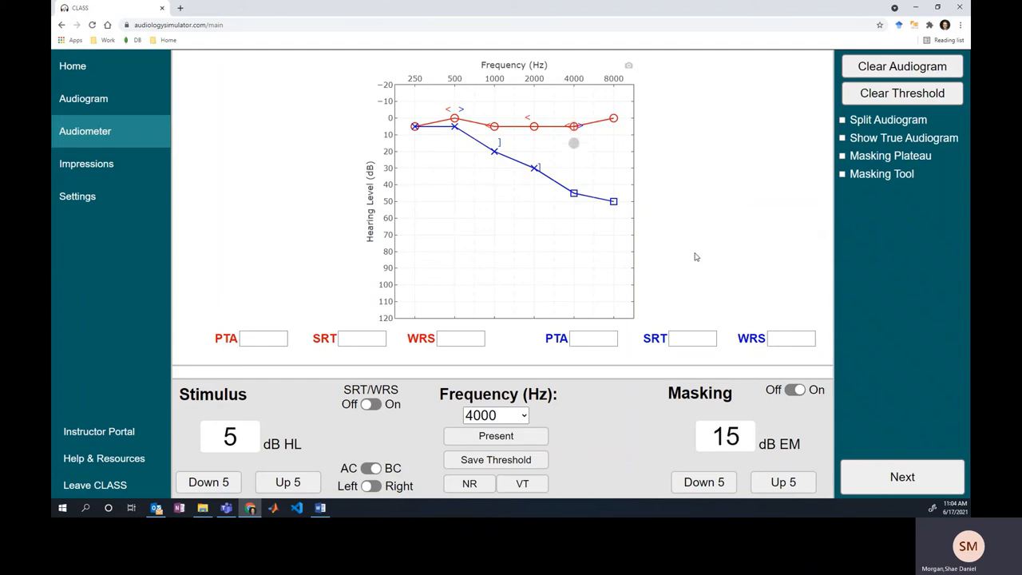
click(287, 482)
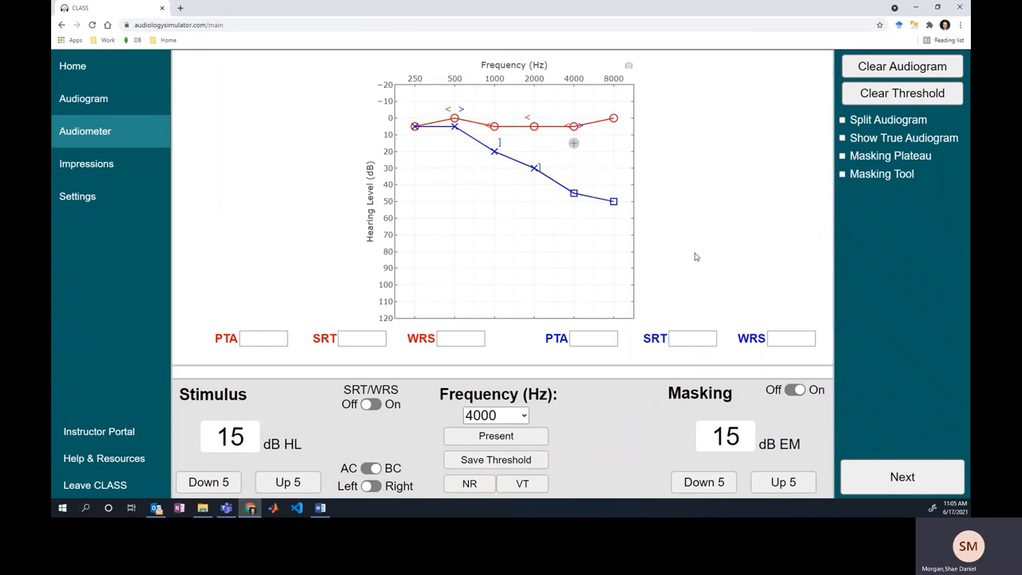
click(782, 482)
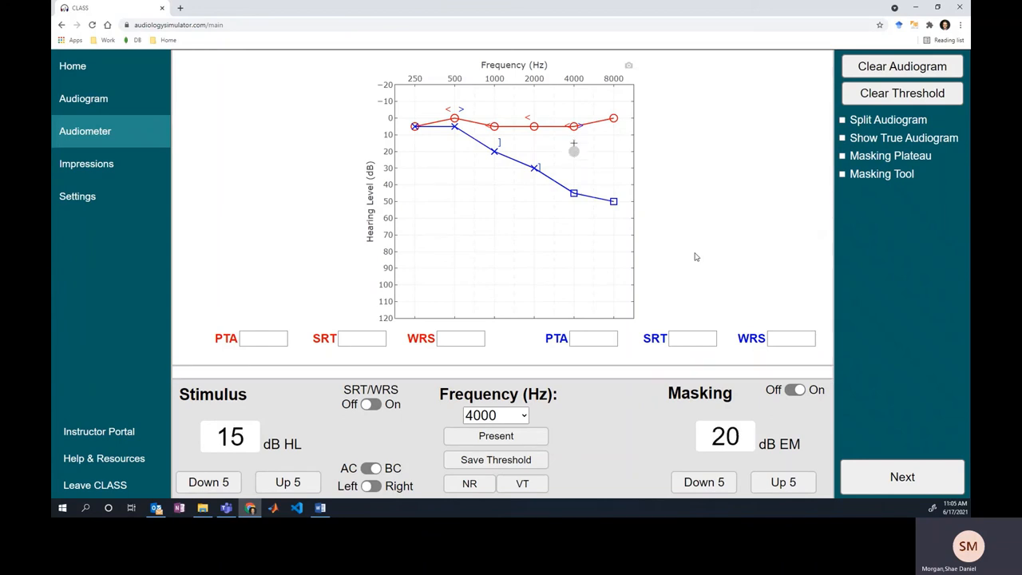
click(287, 482)
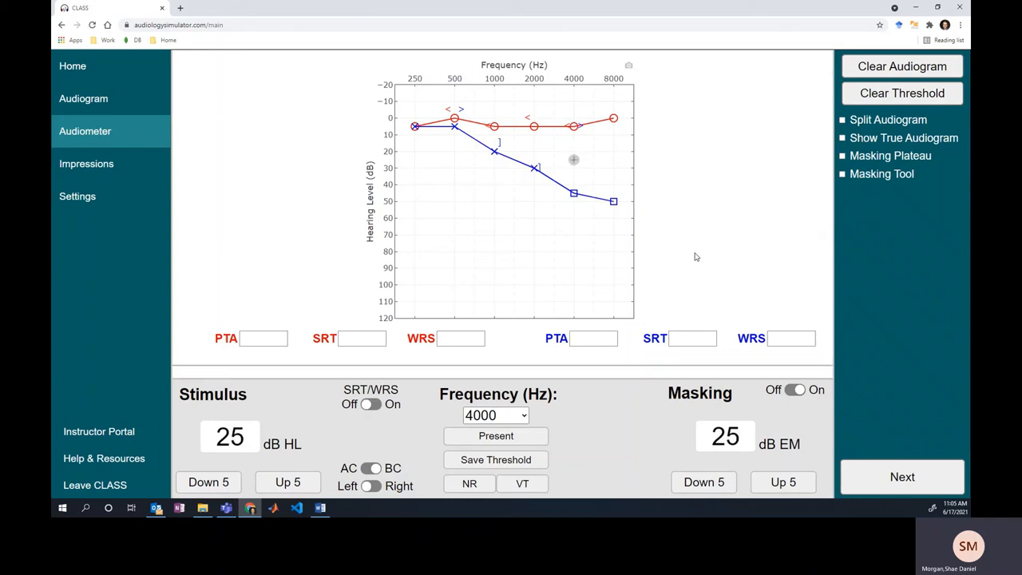
click(782, 482)
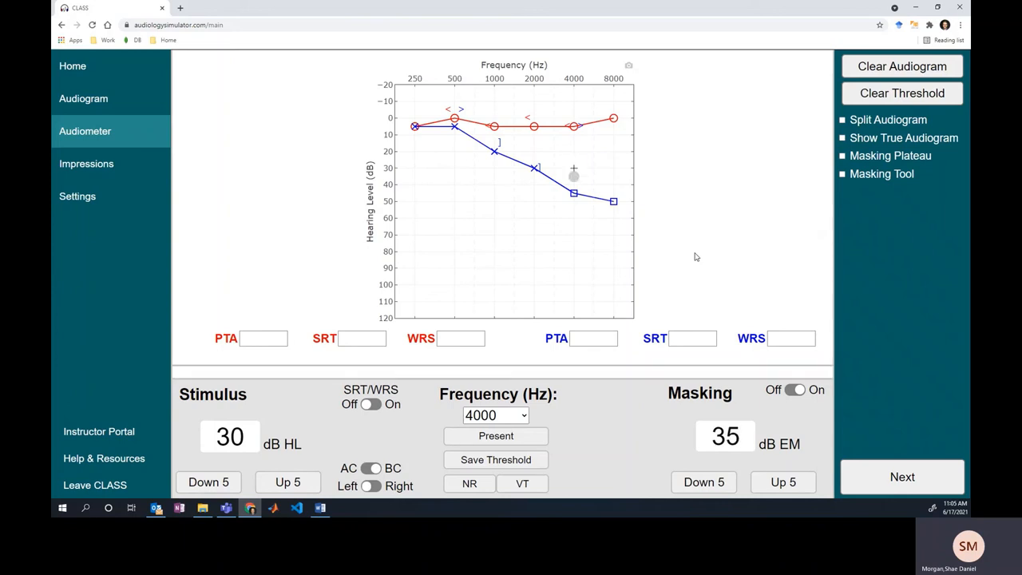
click(287, 482)
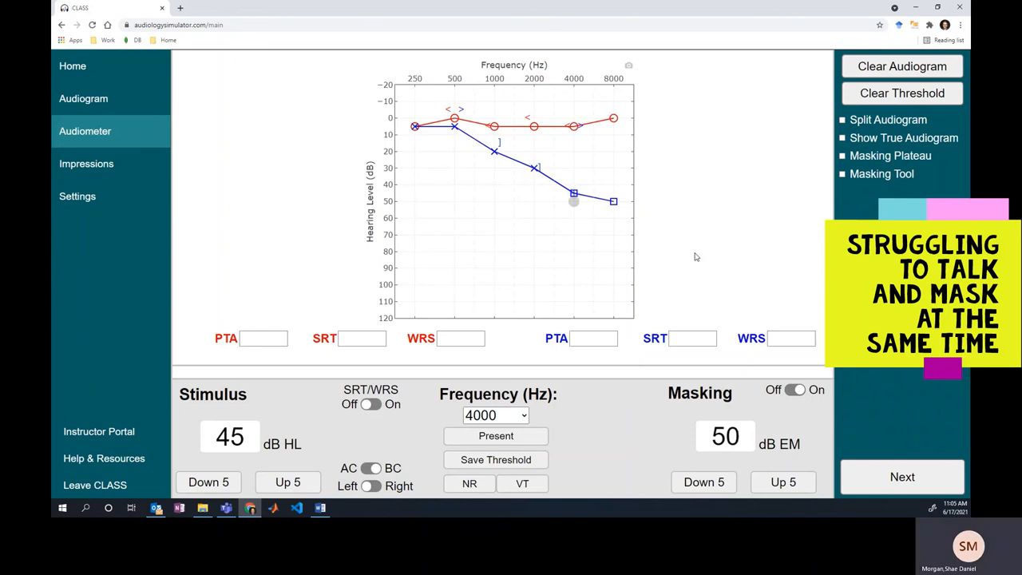
click(783, 482)
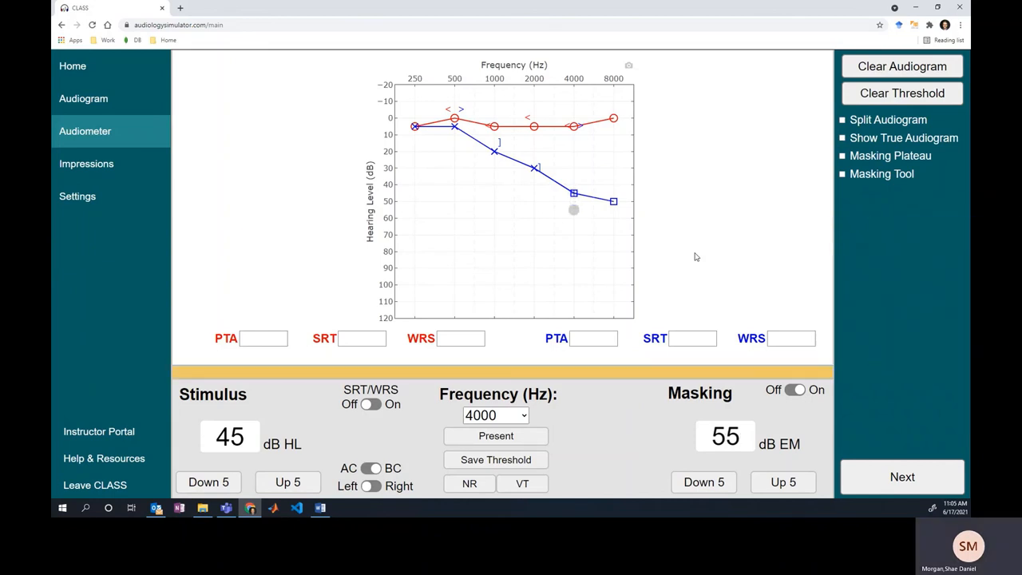
click(782, 482)
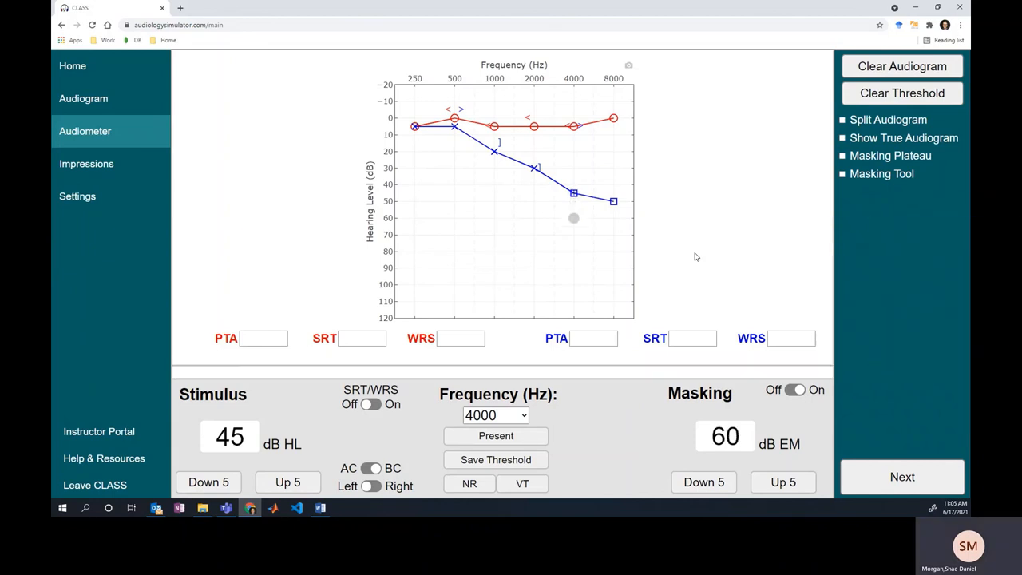